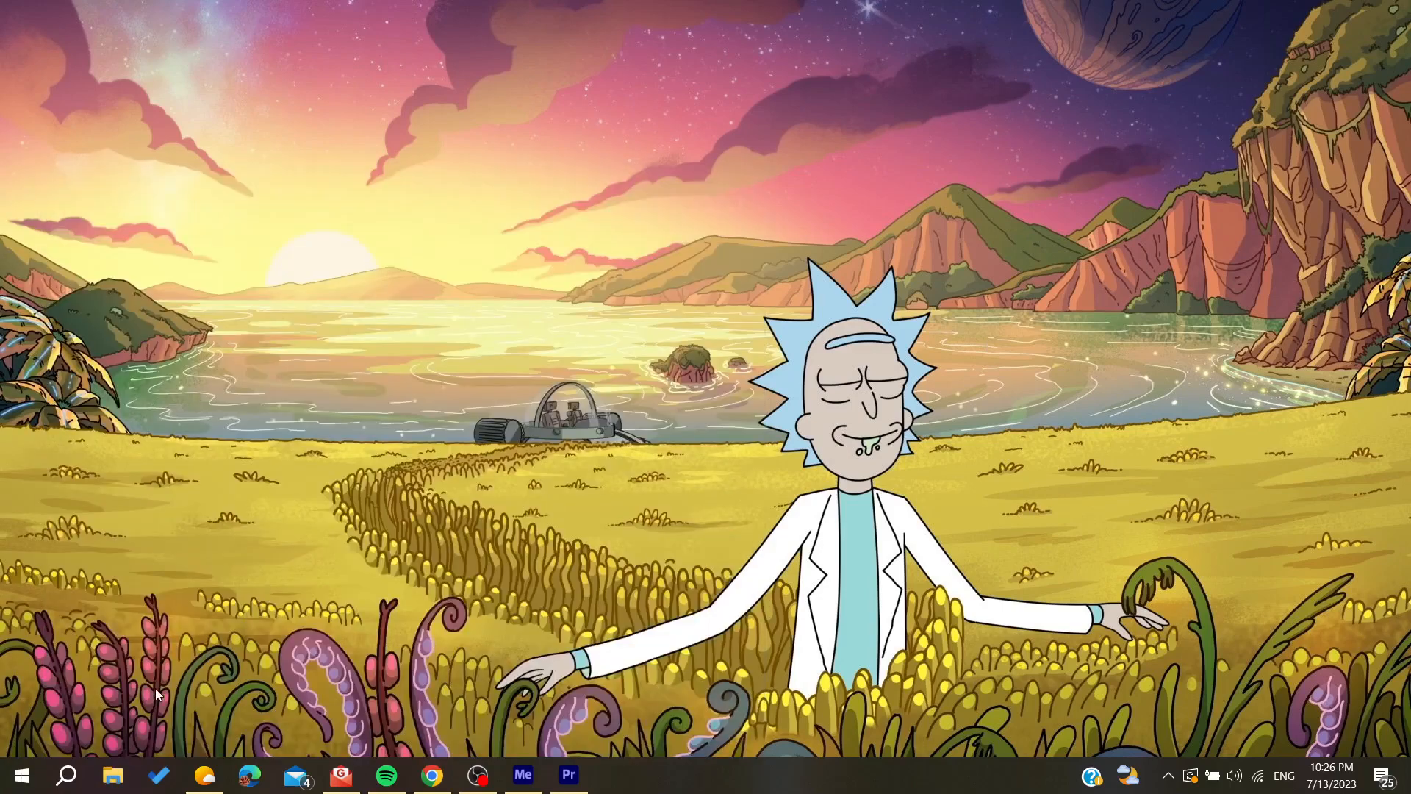
- Show This PC in File Explorer and pick out the D: drive
left_click(111, 775)
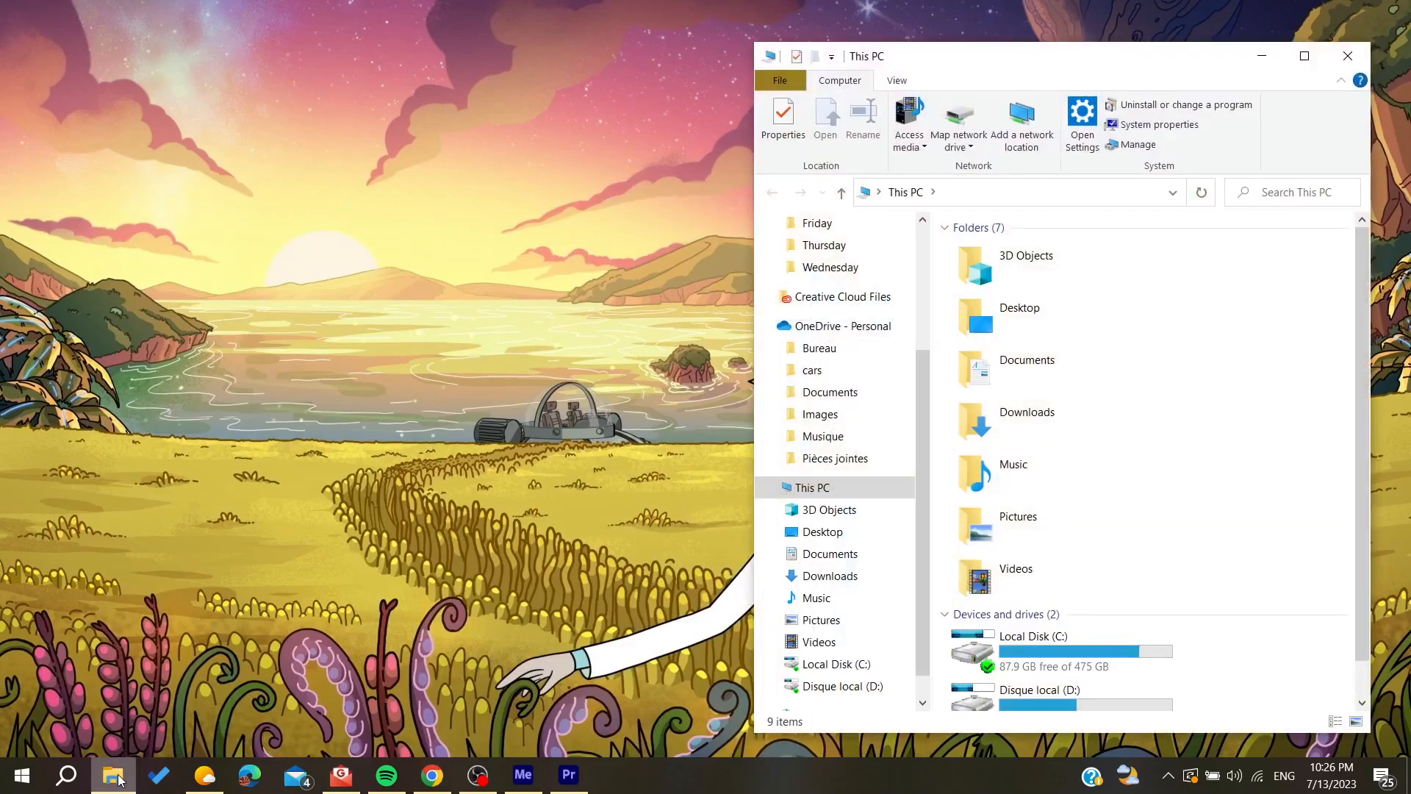
scroll("down", 3)
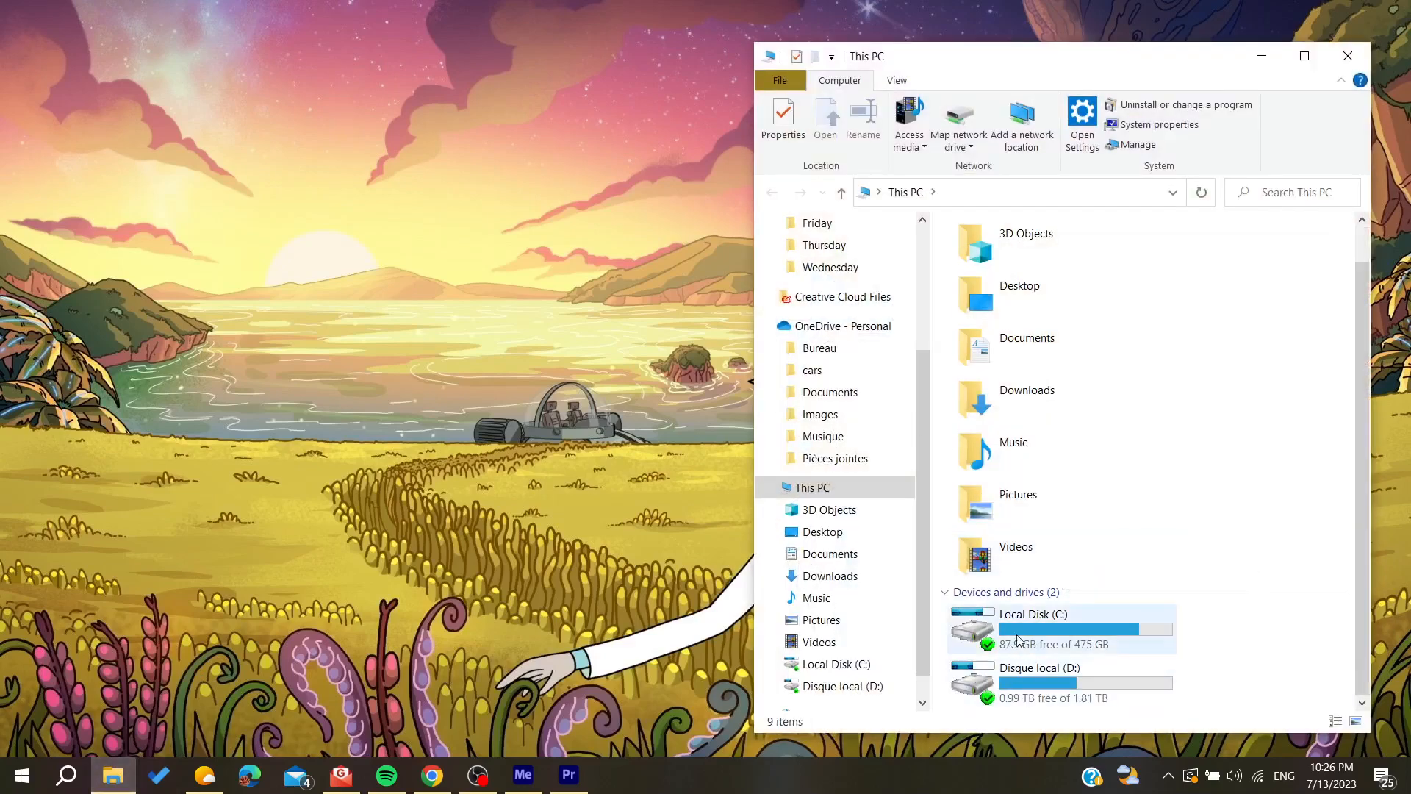
left_click(1040, 682)
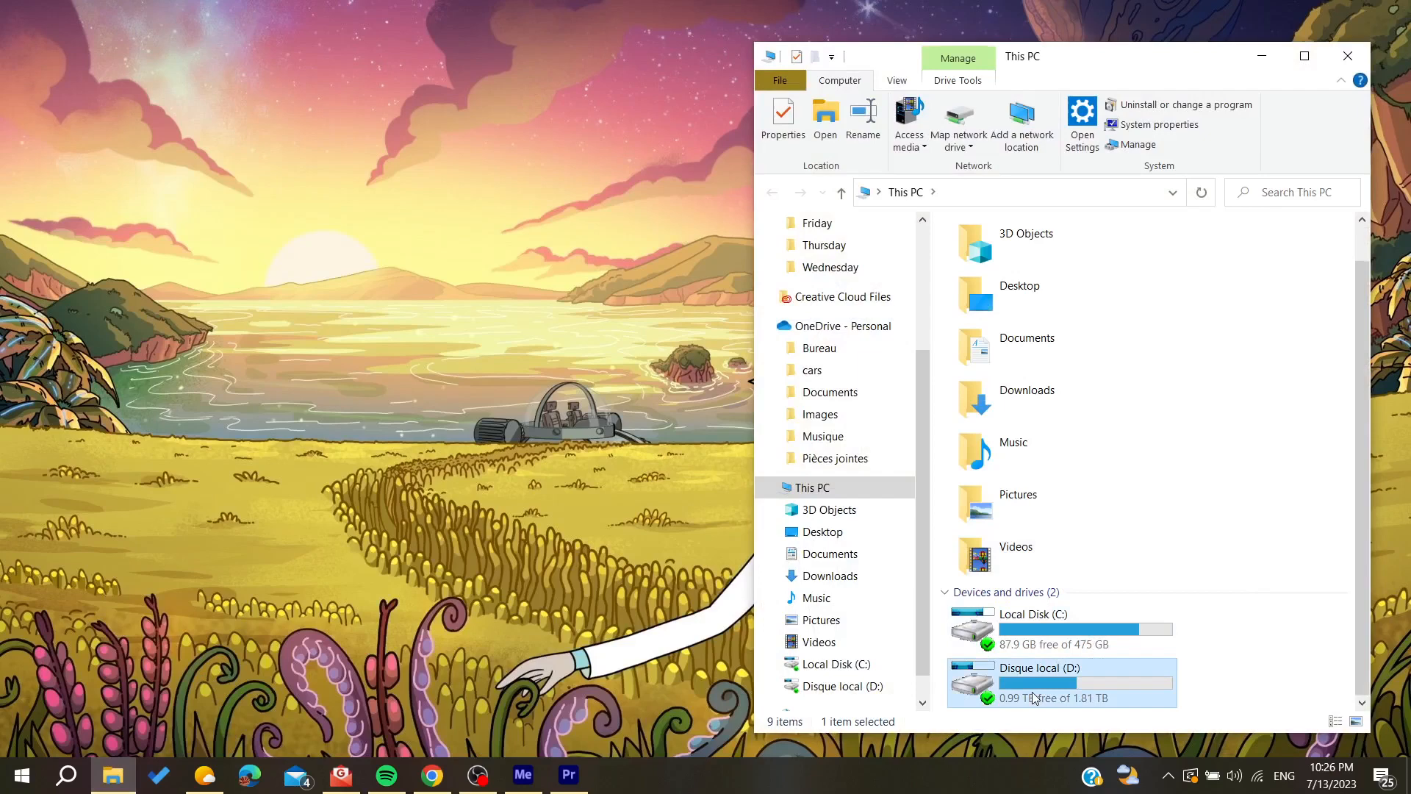
- Browse into D:\Games\Riot Games\Riot Client
double_click(1040, 683)
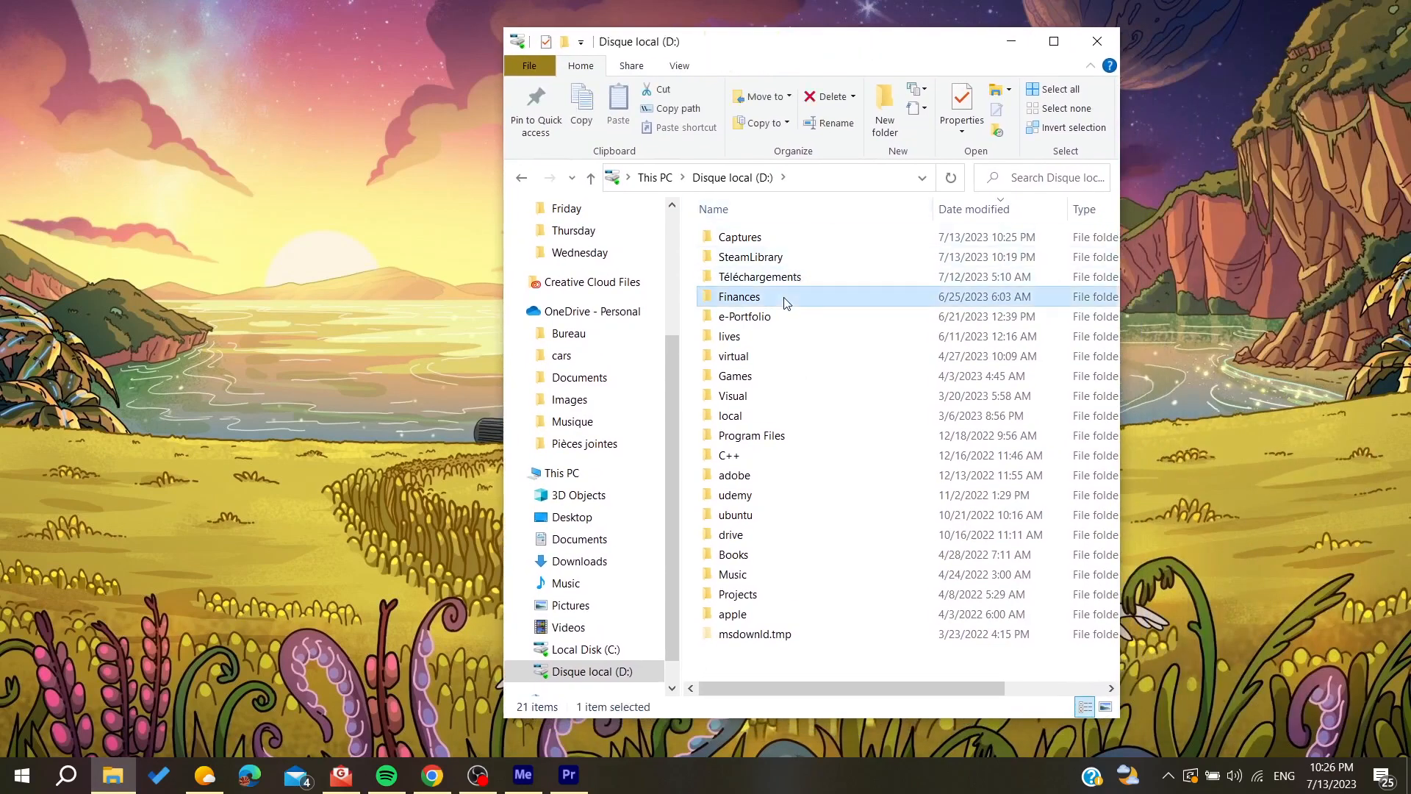
mouse_move(653, 168)
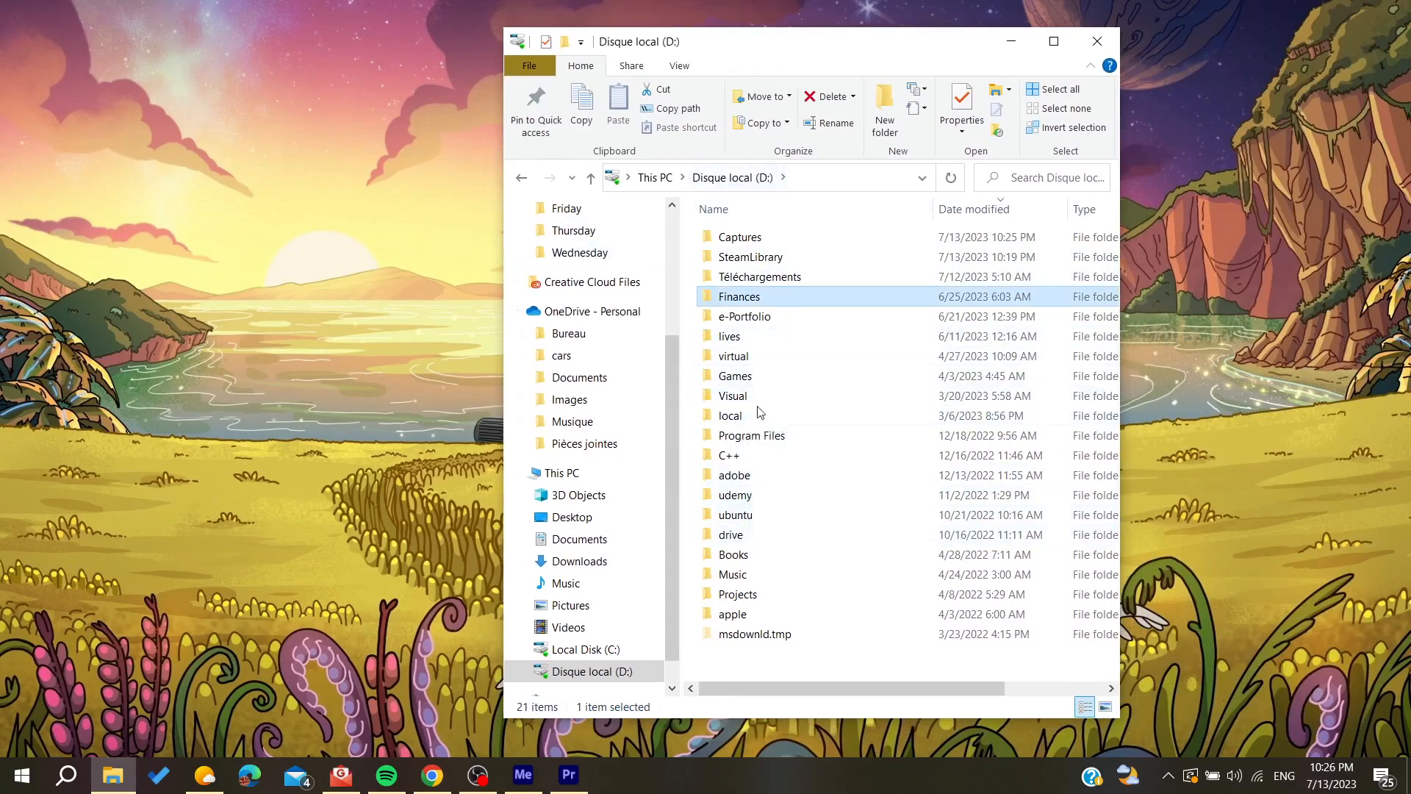
double_click(735, 375)
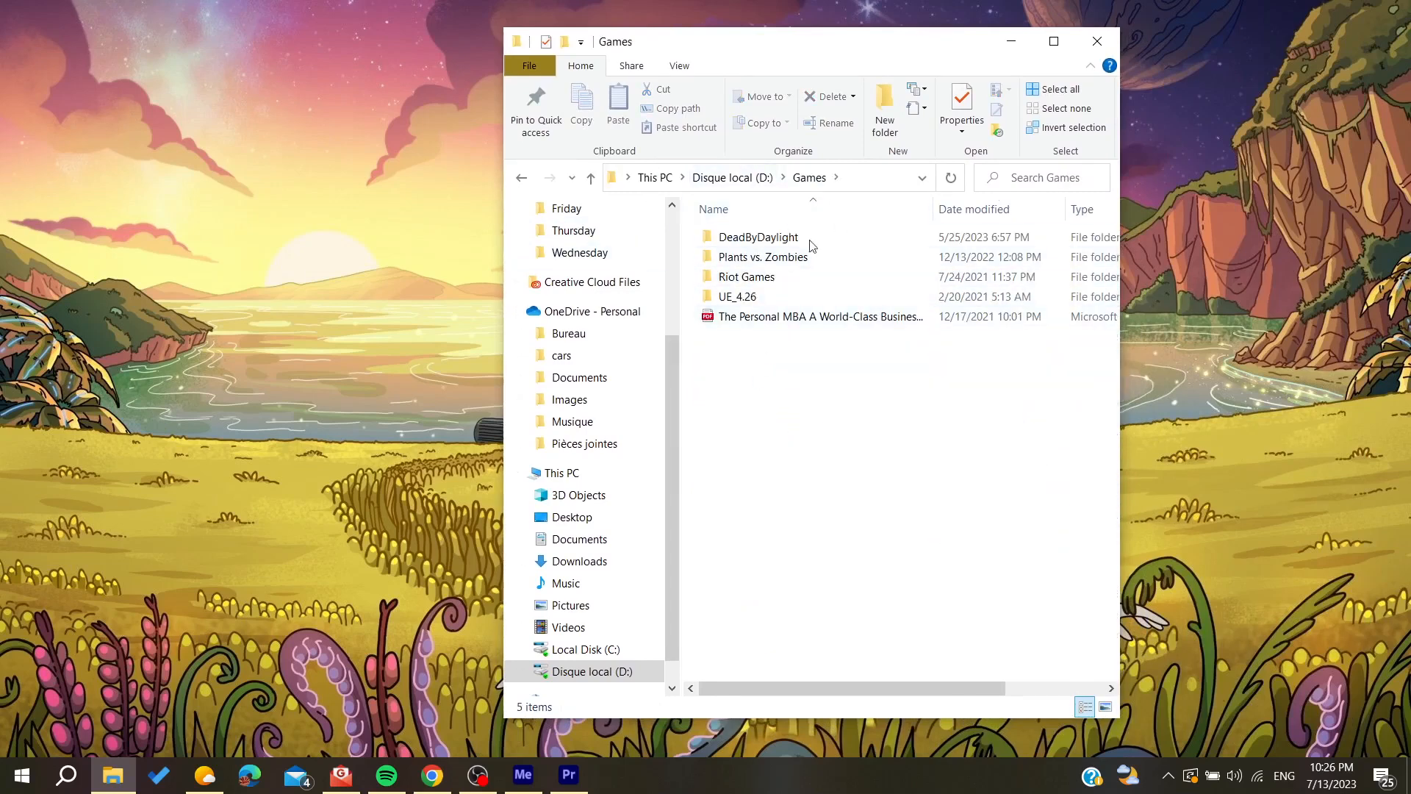
double_click(747, 276)
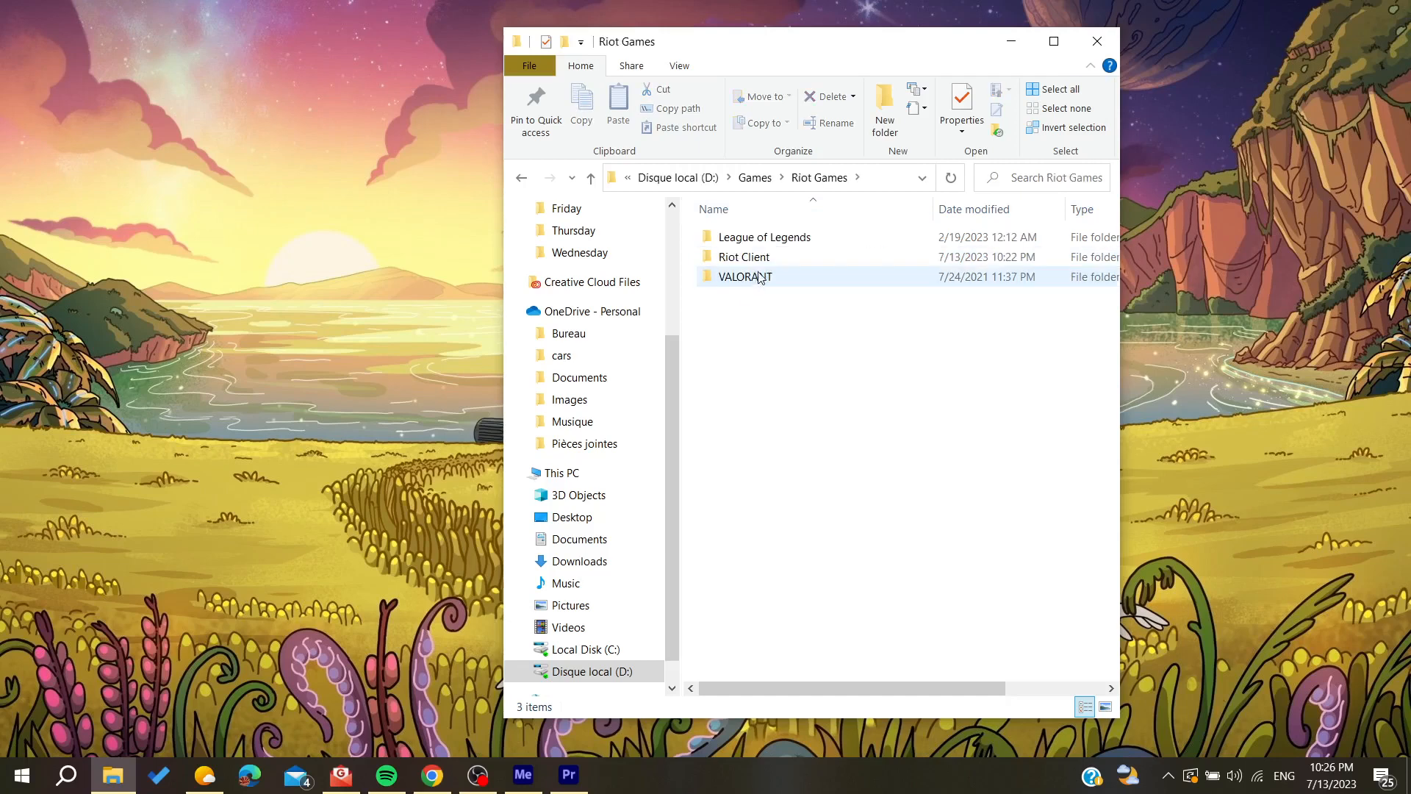
double_click(744, 255)
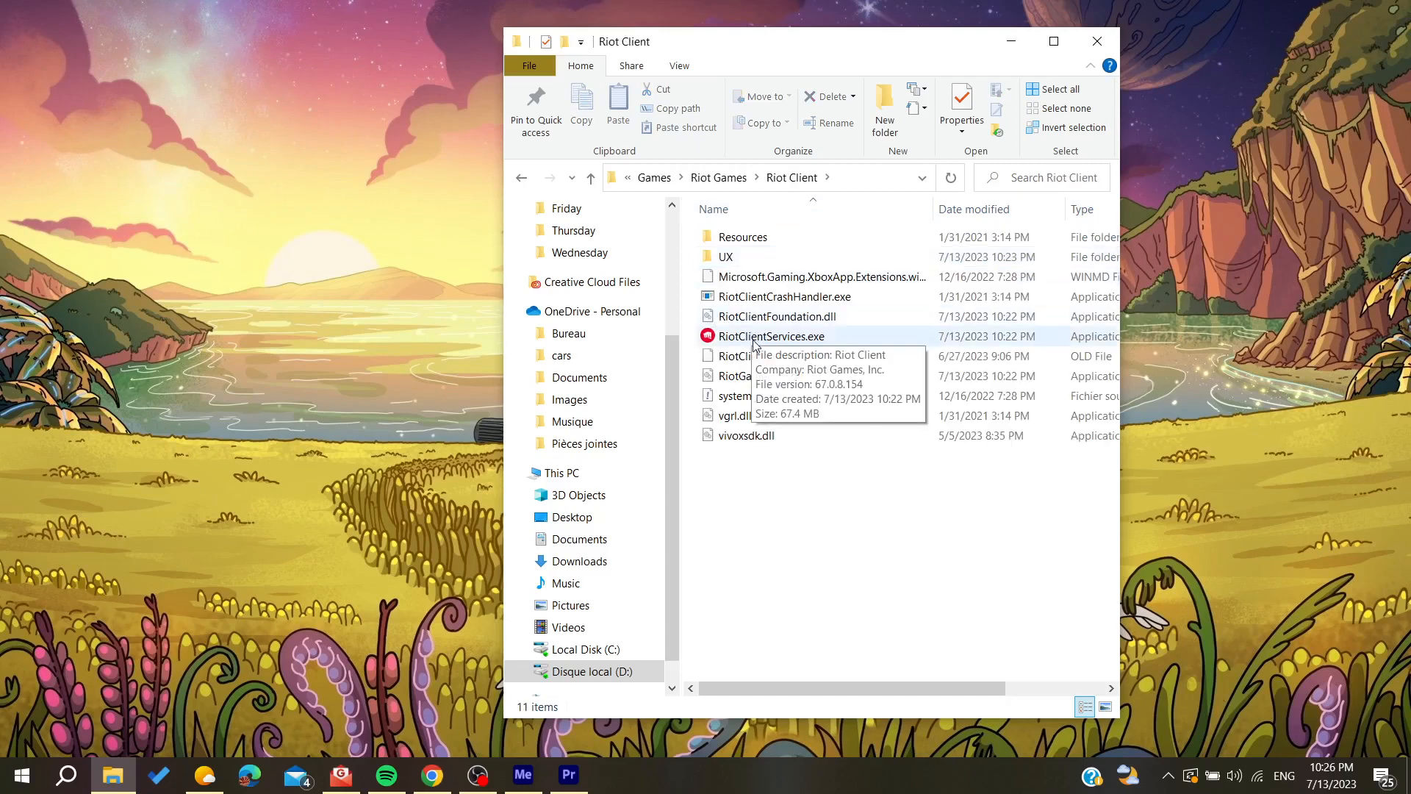
- Launch RiotClientServices.exe from the Riot Client folder
left_click(770, 335)
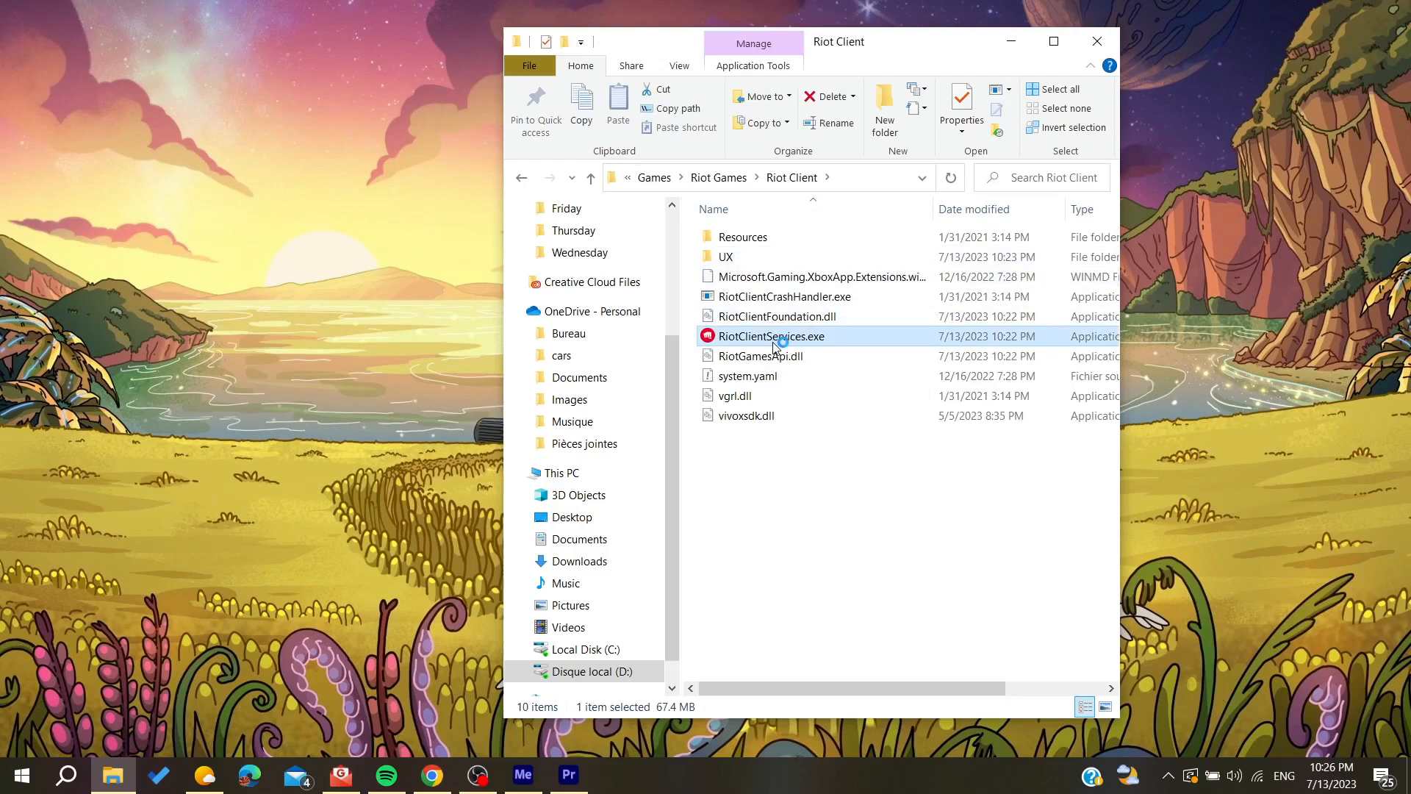
mouse_move(772, 335)
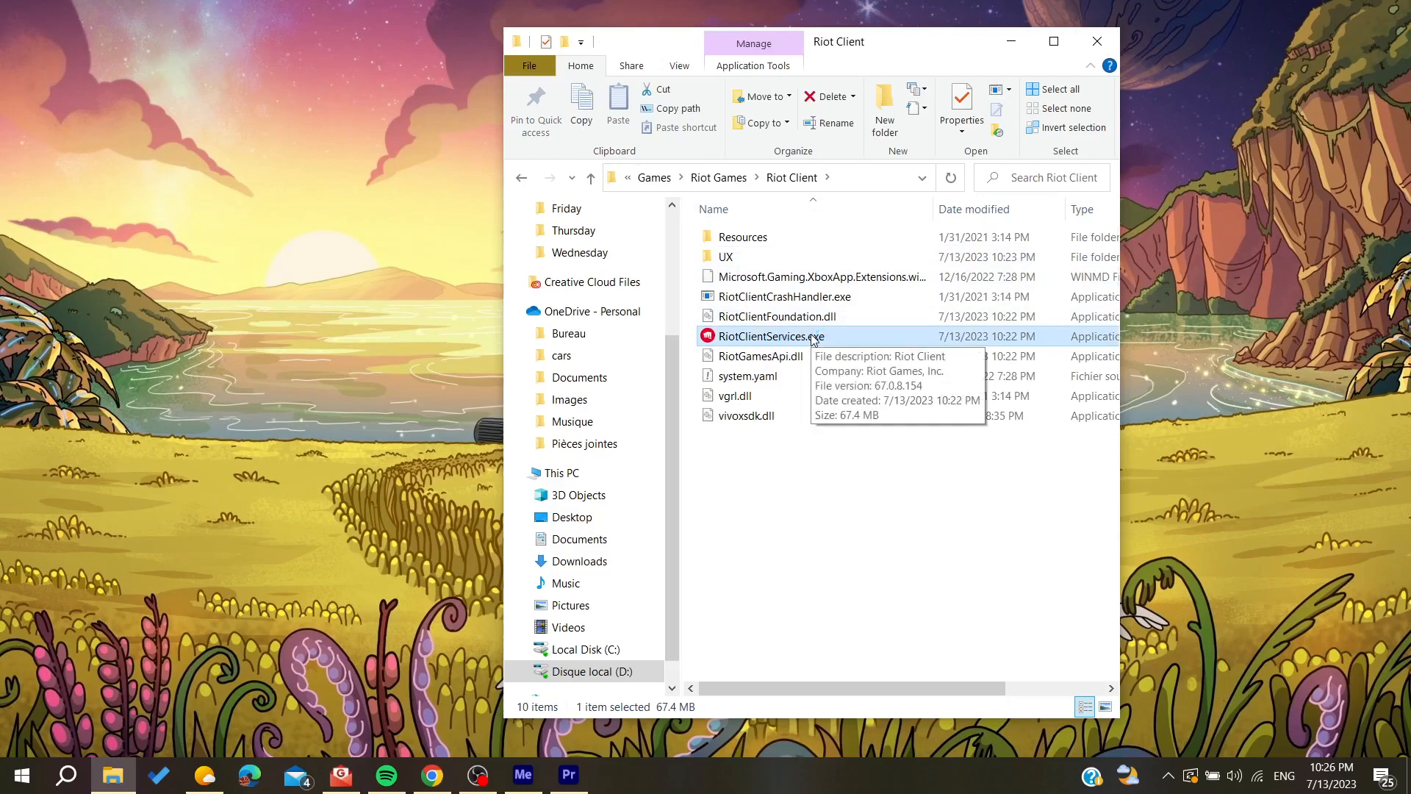
double_click(769, 335)
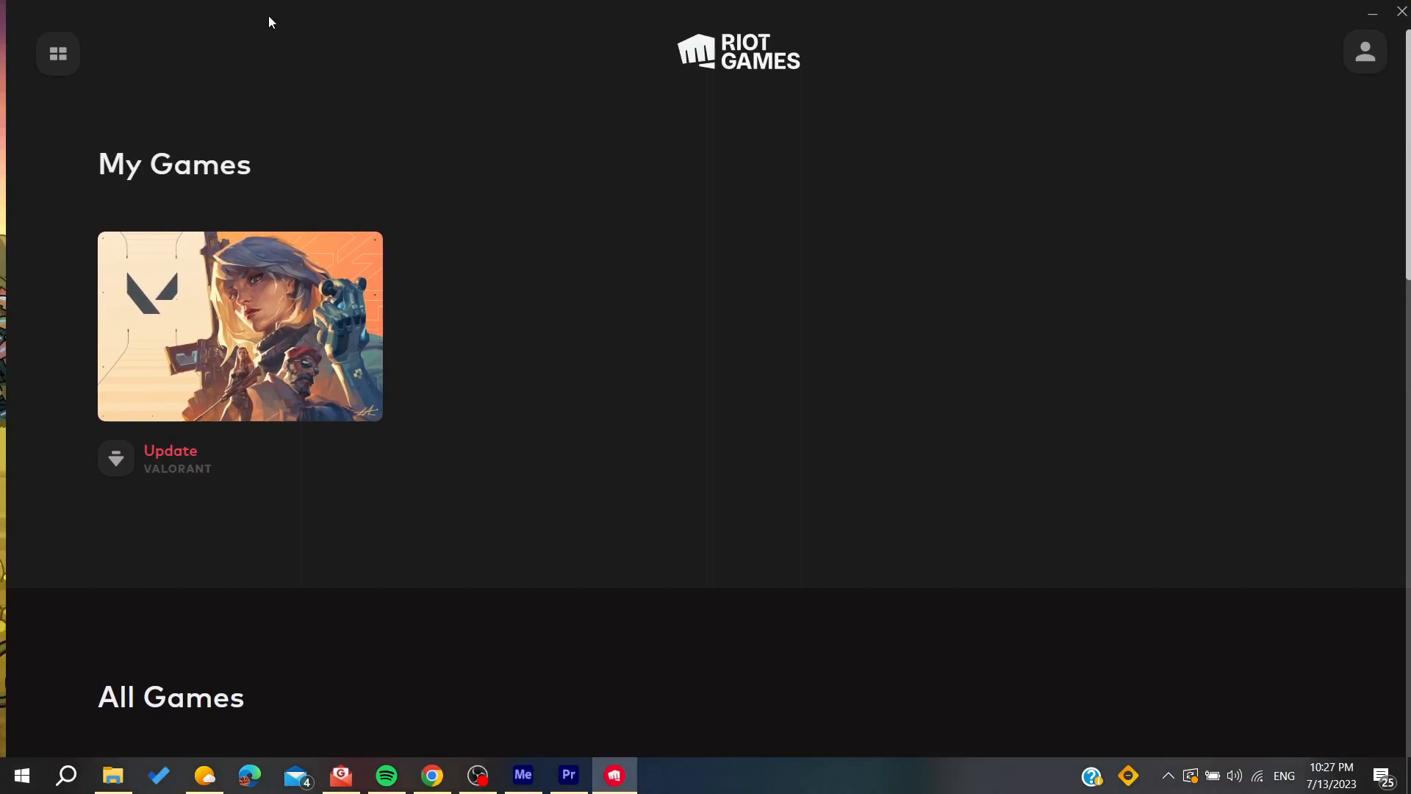
- View the VALORANT Update entry in the Riot Client, leaving the desktop showing afterwards
left_click(238, 327)
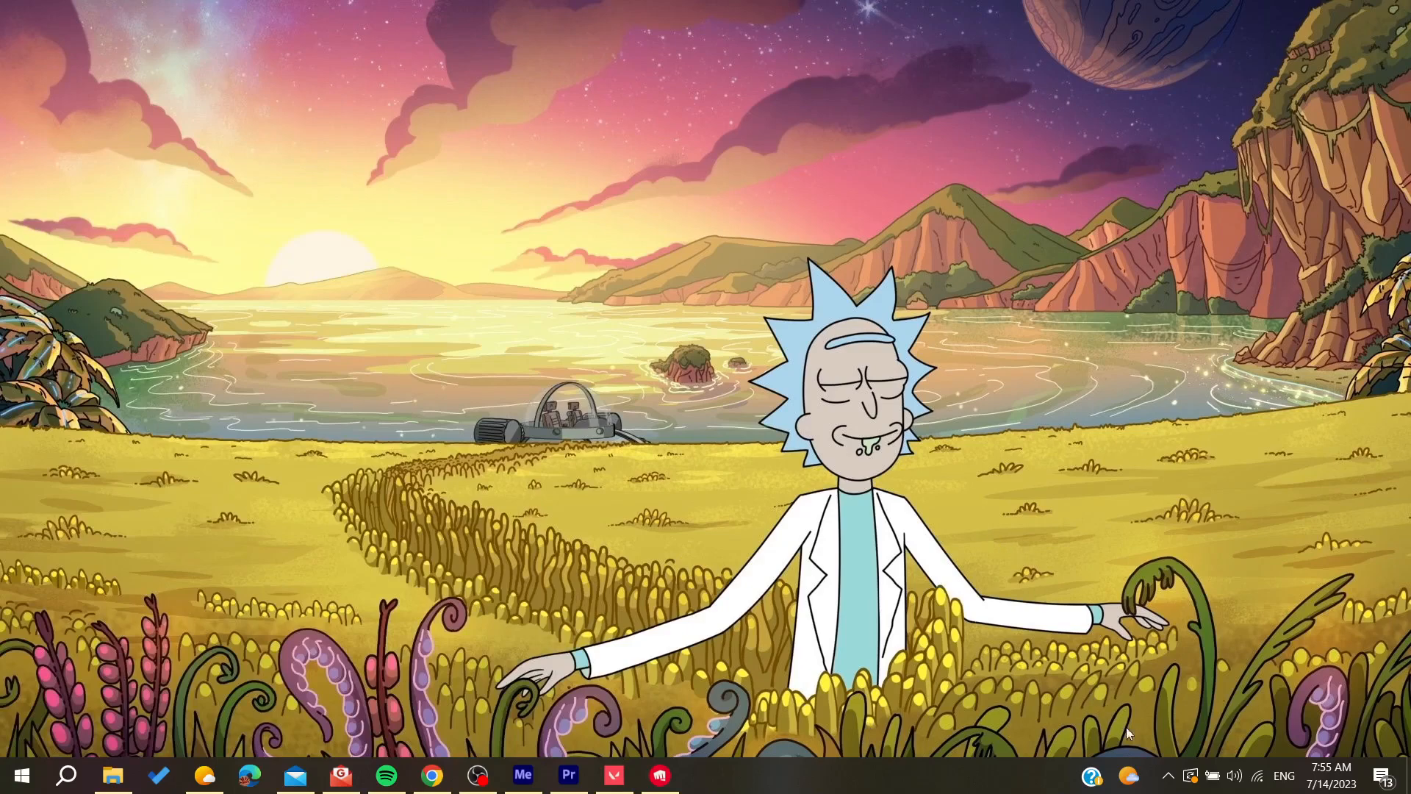
- Bring up Task Manager's Processes list and pick the Riot Client (32 bit) group
left_click(1169, 775)
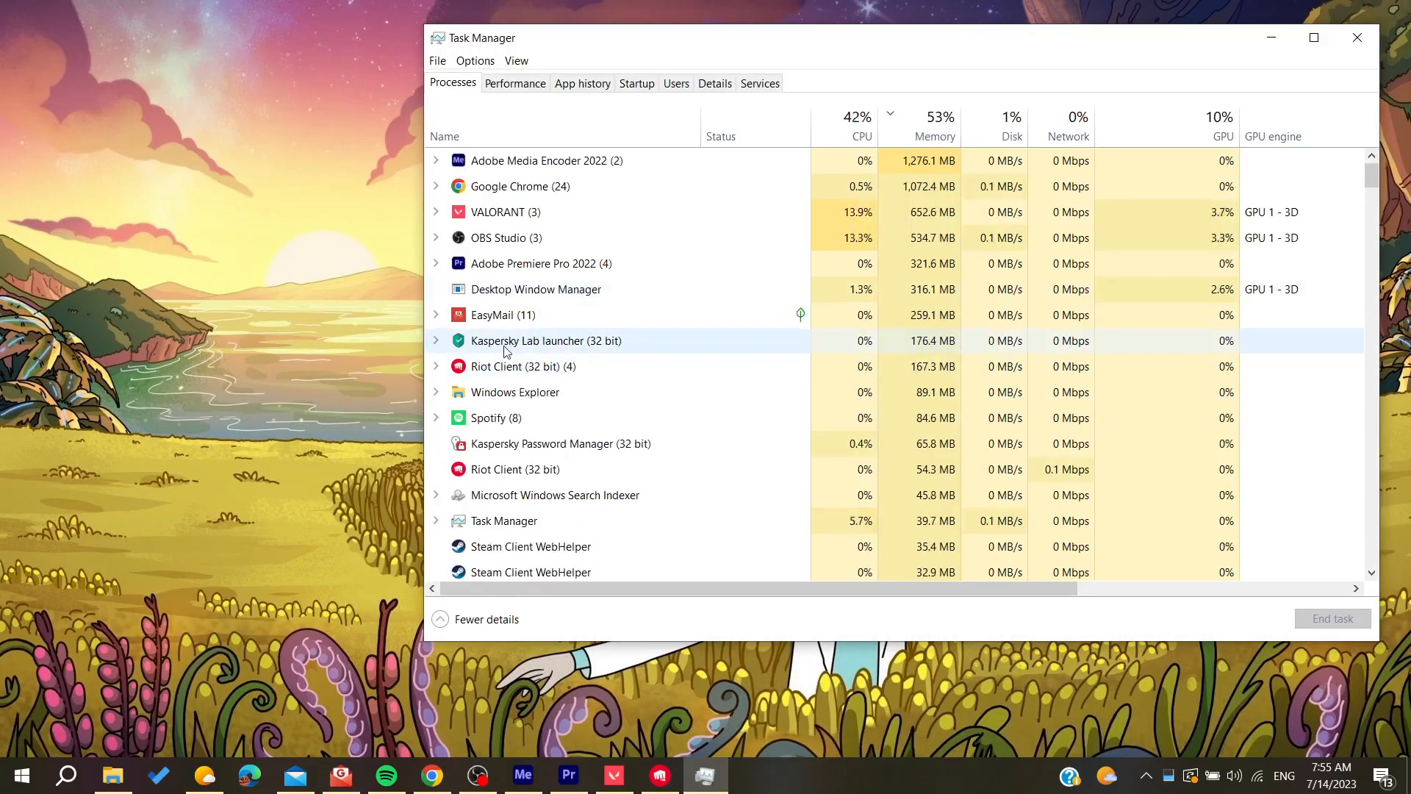
left_click(522, 366)
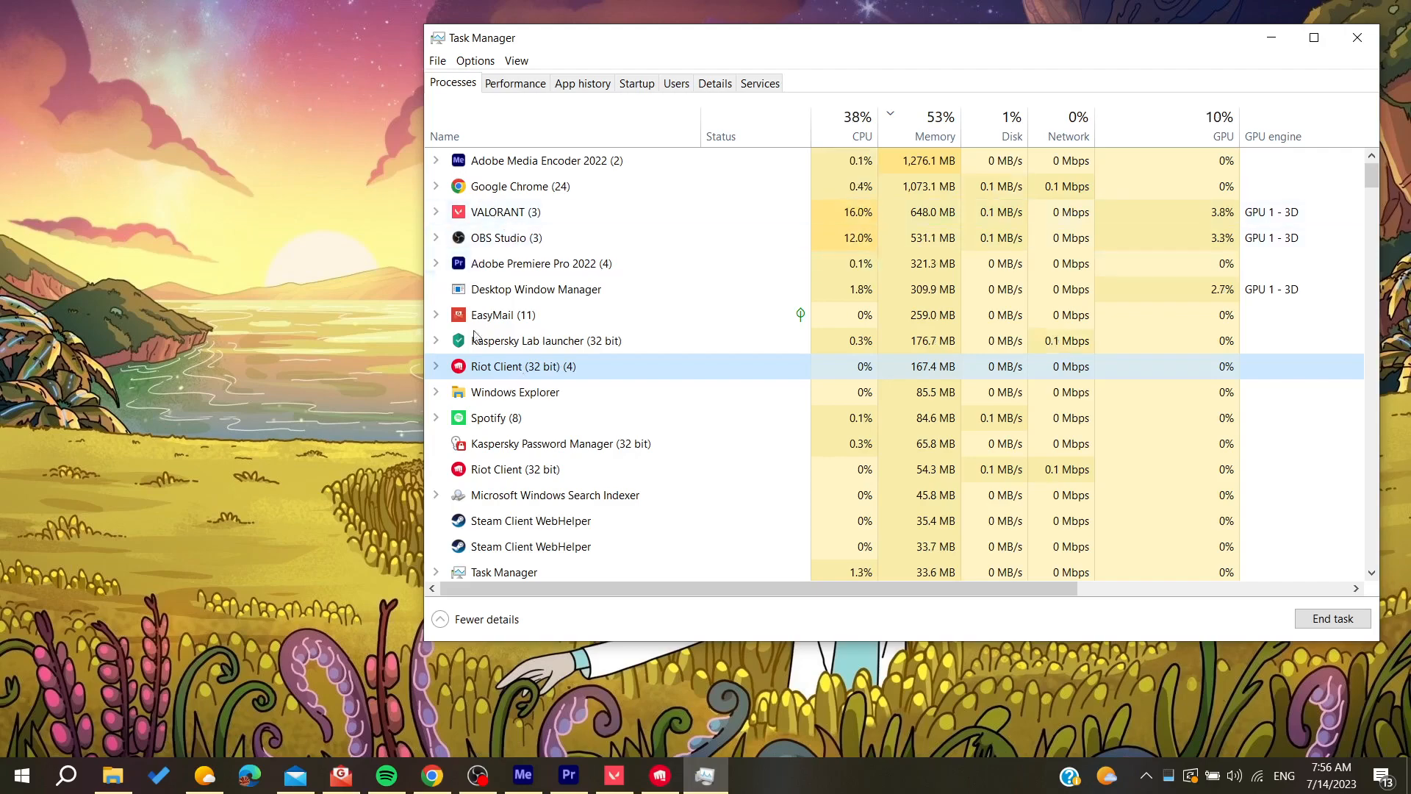
scroll("down", 3)
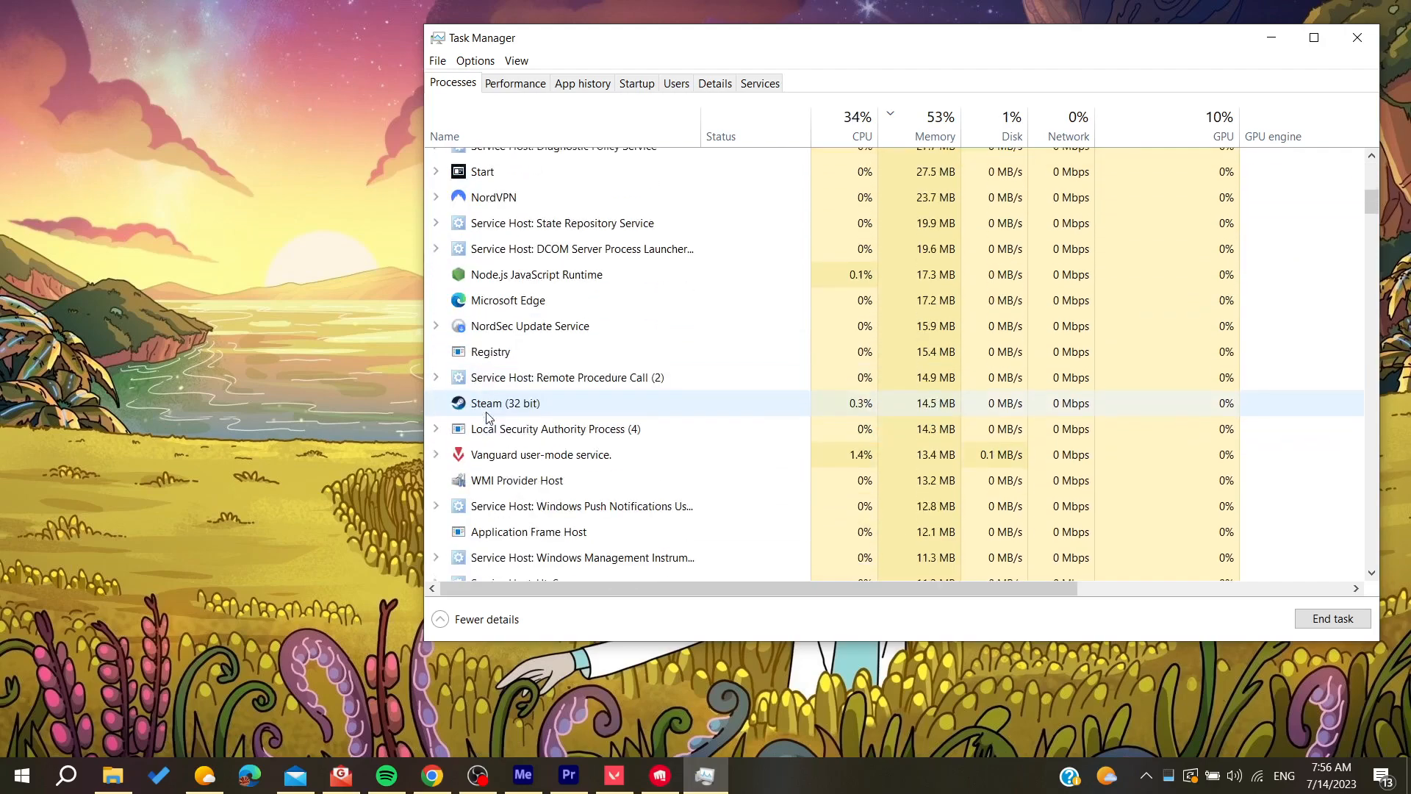
scroll("down", 3)
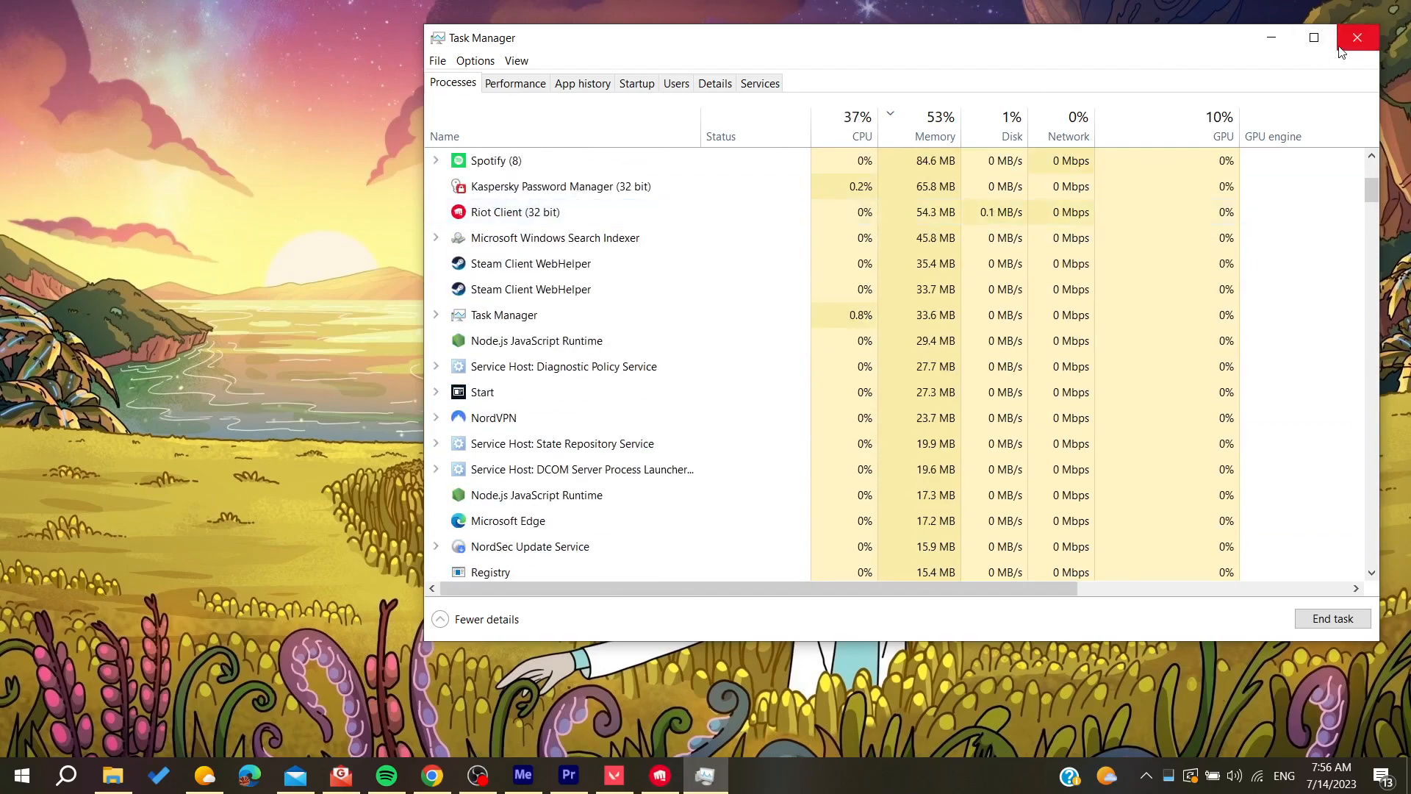
left_click(934, 127)
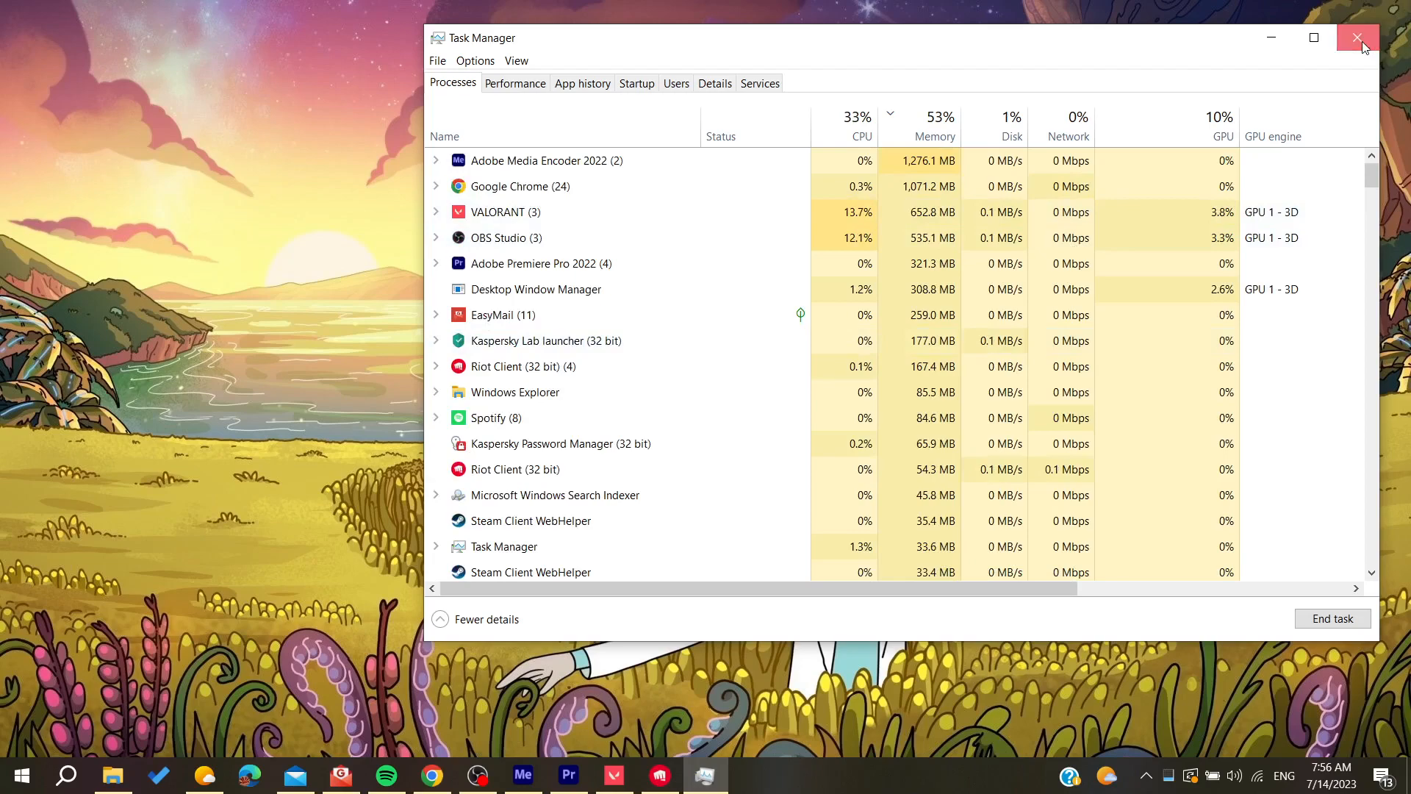
- Close Task Manager and start the VALORANT launcher from its shortcut
left_click(1358, 38)
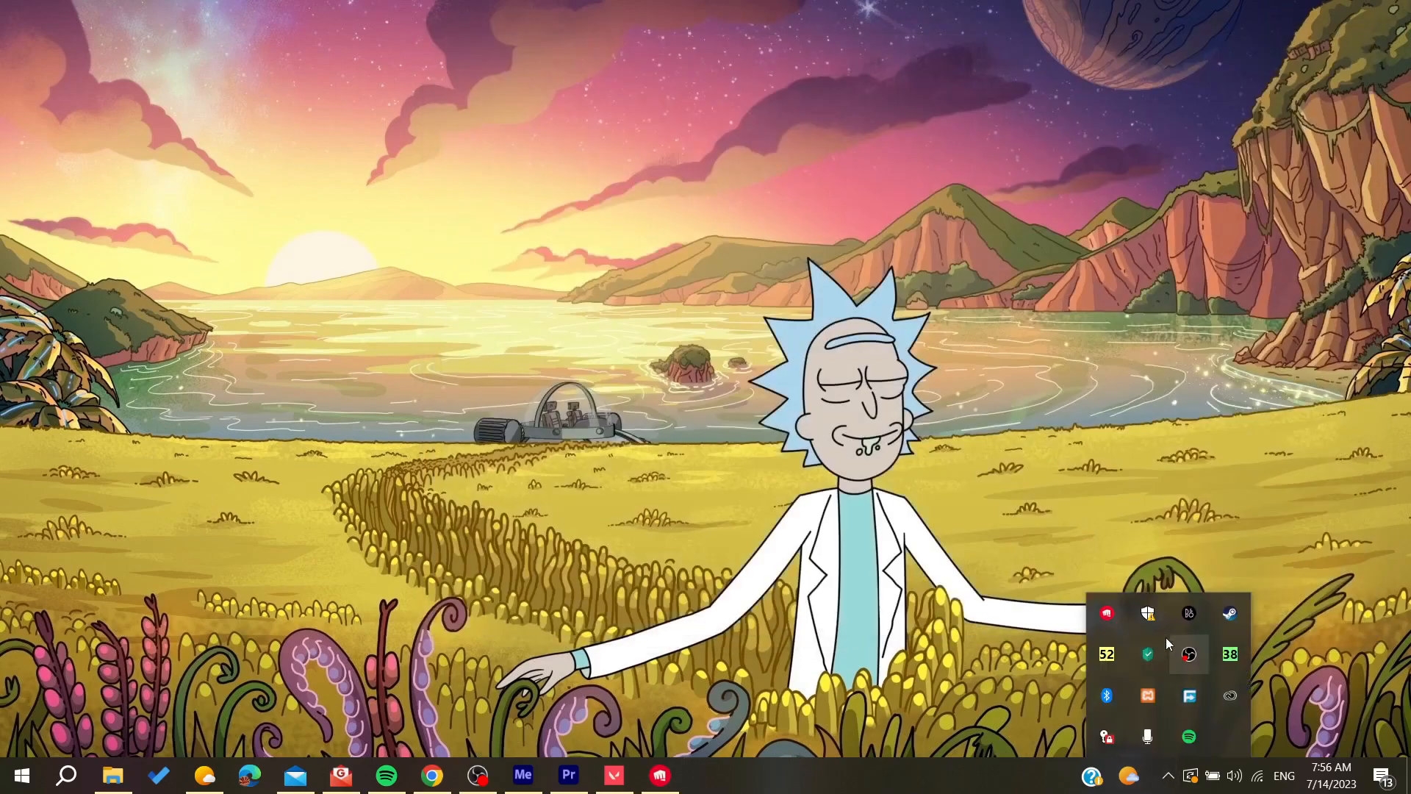
mouse_move(1149, 652)
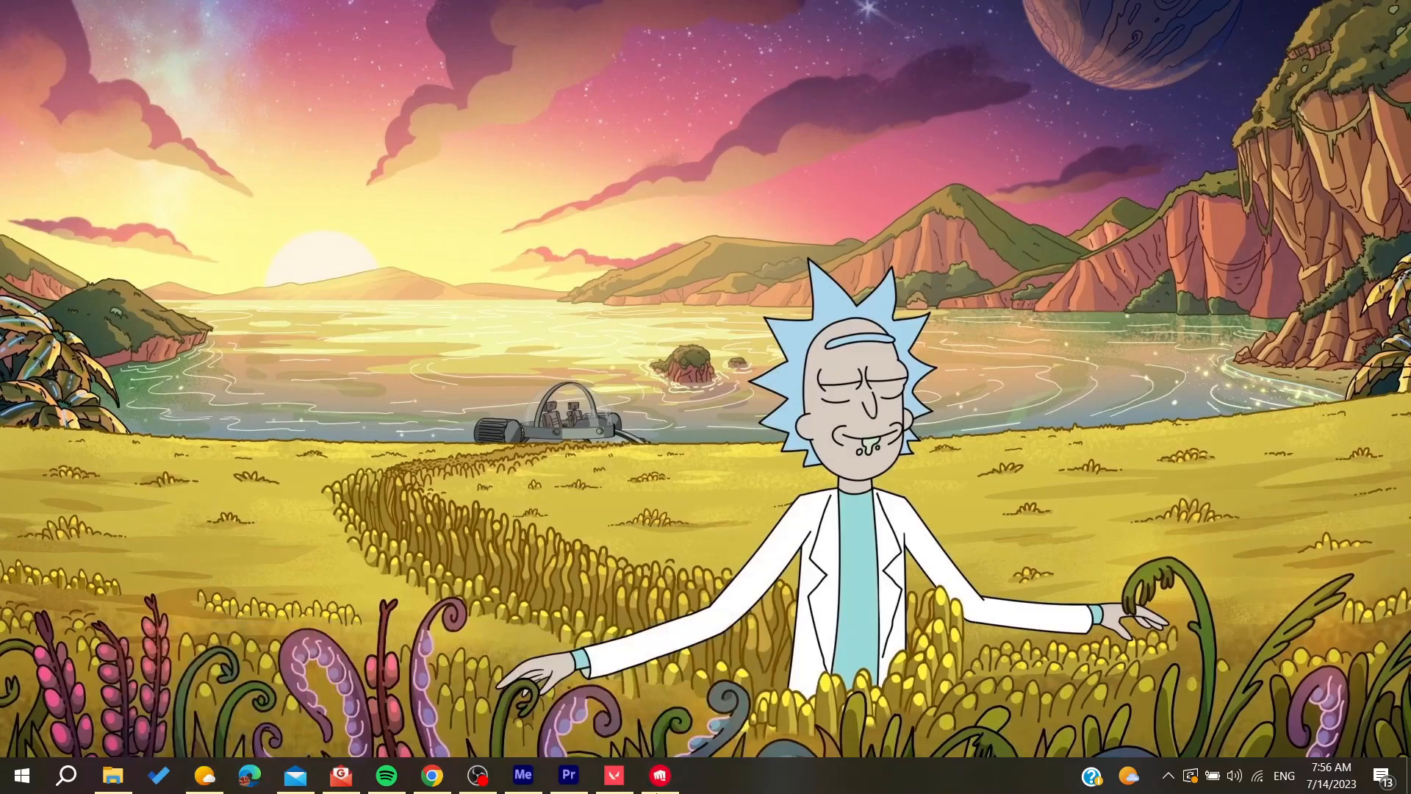
left_click(614, 775)
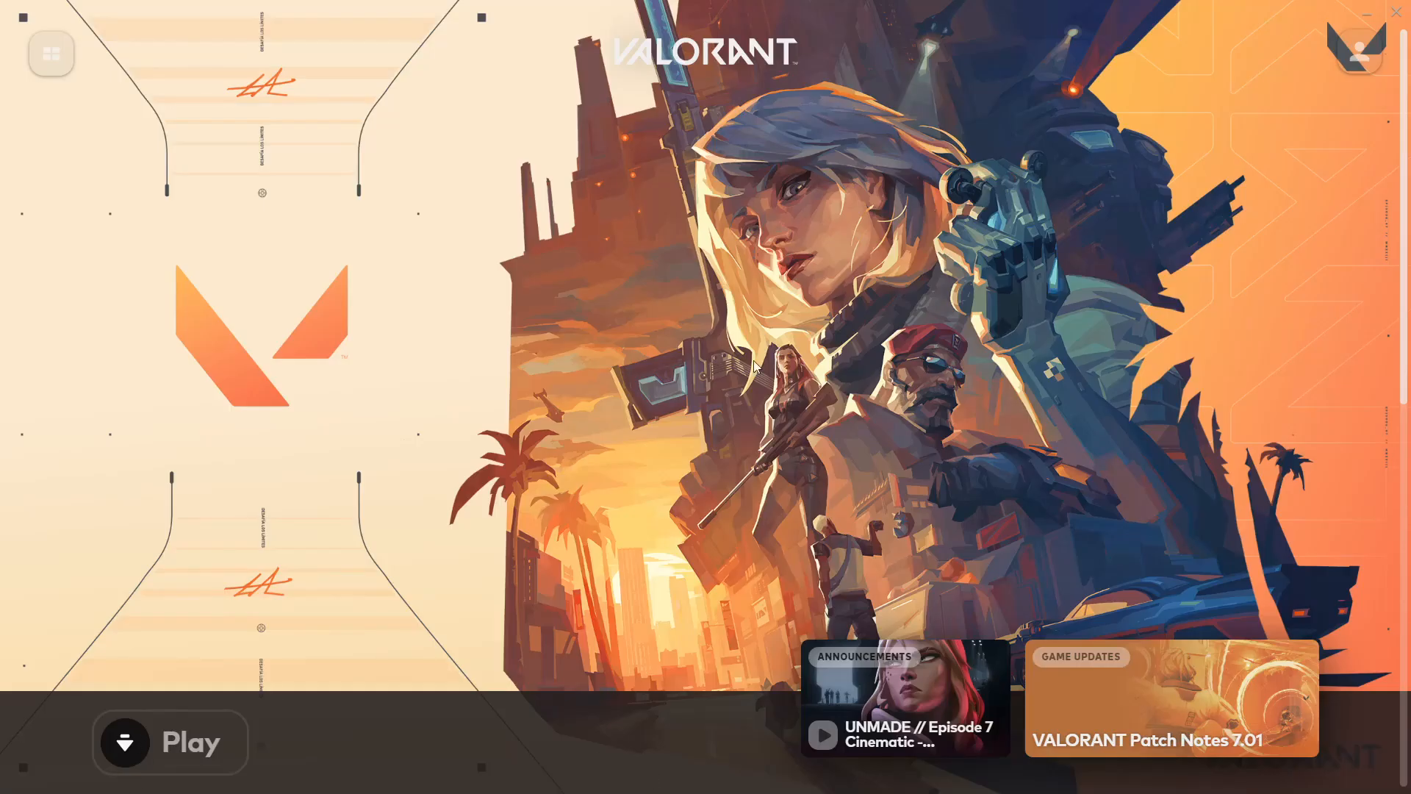